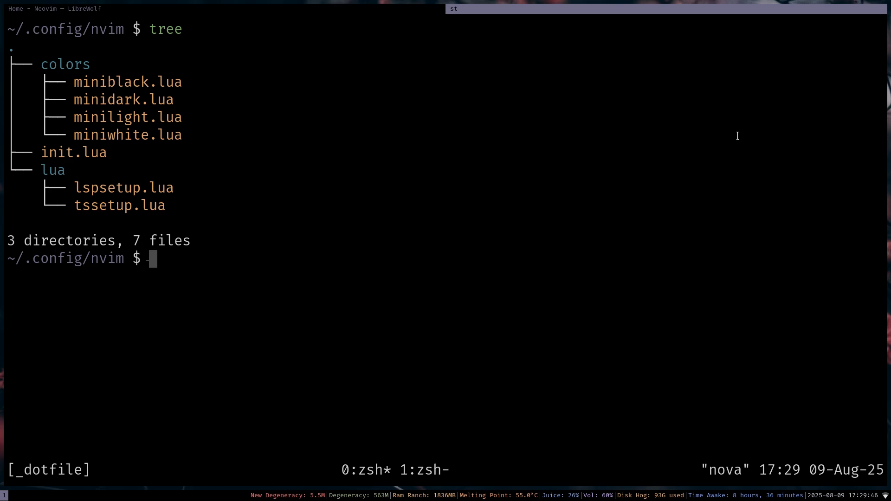
- Launch vim, switch to the ~/.local/src/neovim window and list its contents with ls
{"action": "left_click_drag", "start_coordinate": [74, 82], "coordinate": [165, 205]}
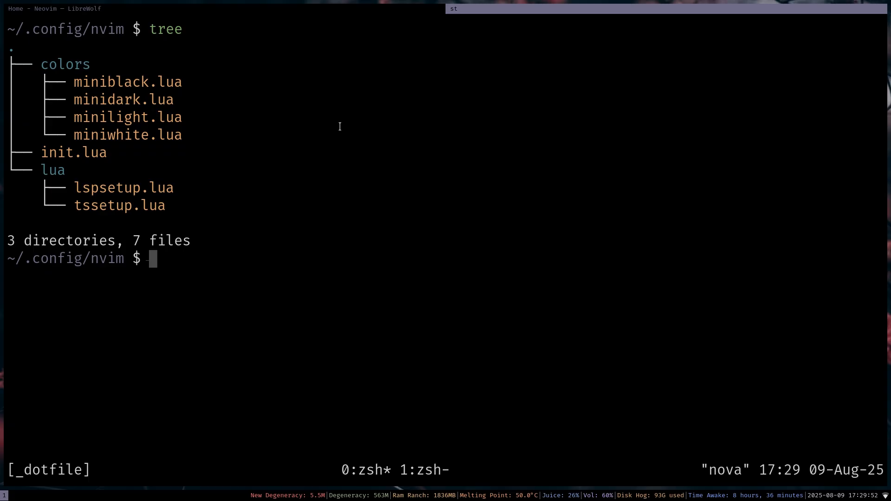
{"action": "type", "text": "vim"}
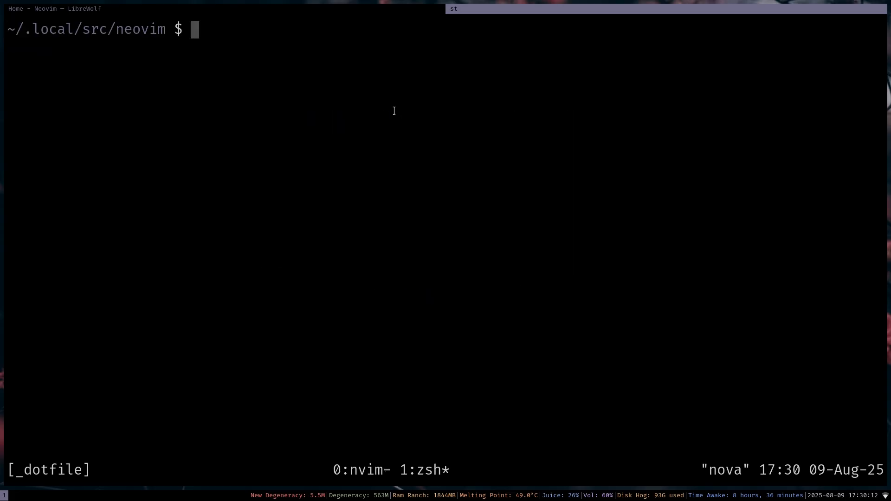
{"action": "type", "text": "ls"}
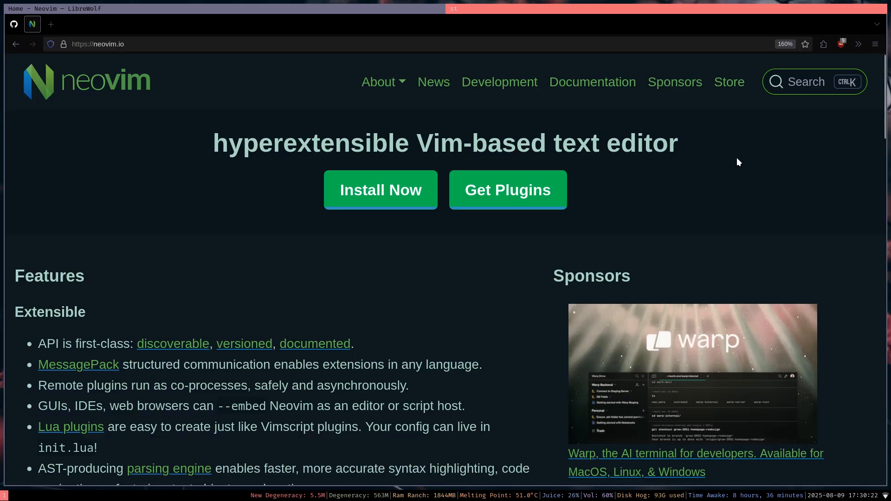
{"action": "scroll", "scroll_direction": "down", "scroll_amount": 3}
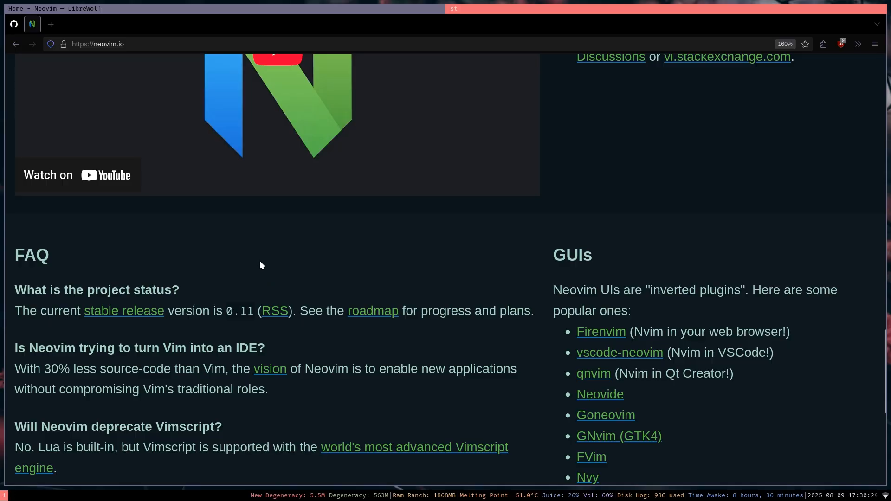
{"action": "scroll", "scroll_direction": "up", "scroll_amount": 3}
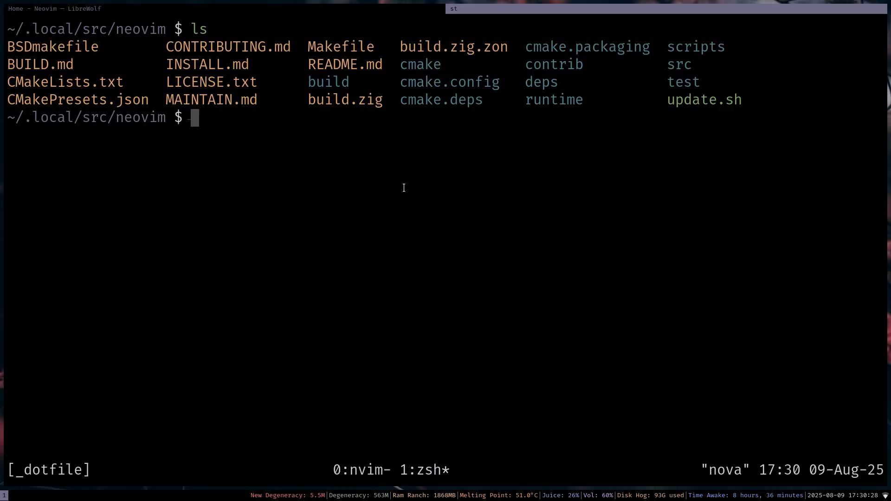
- Run sudo make install in the Neovim source tree, then return to the fresh Nvim v0.12 session
{"action": "type", "text": "sudo ma"}
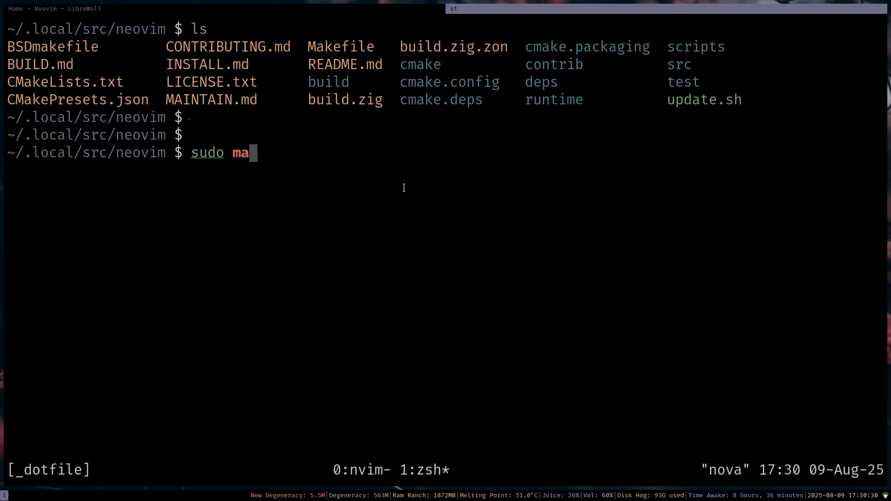
{"action": "key", "text": "Return"}
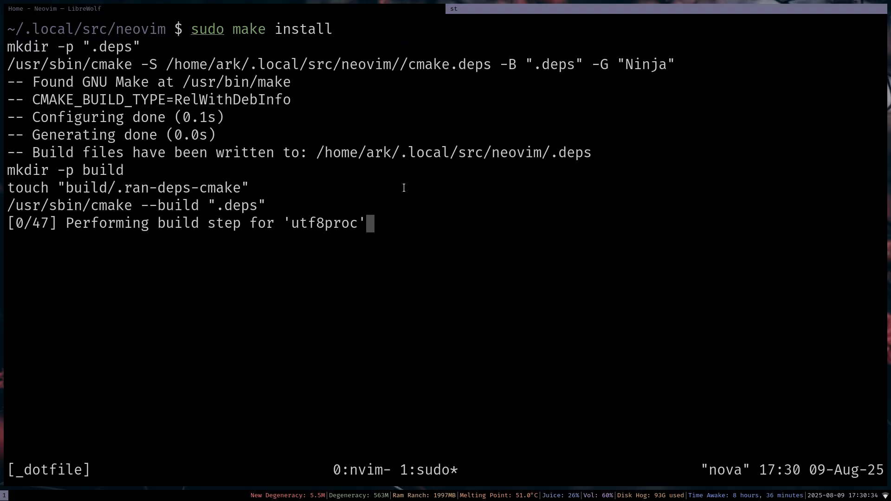
{"action": "key", "text": "ctrl+c"}
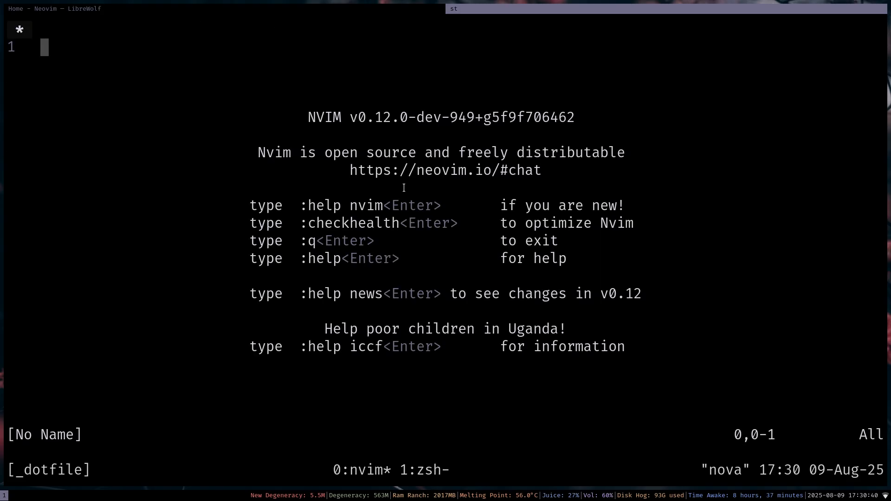
- Edit init.lua and scroll through its header comments down to termguicolors and mapleader
{"action": "type", "text": ":e ini"}
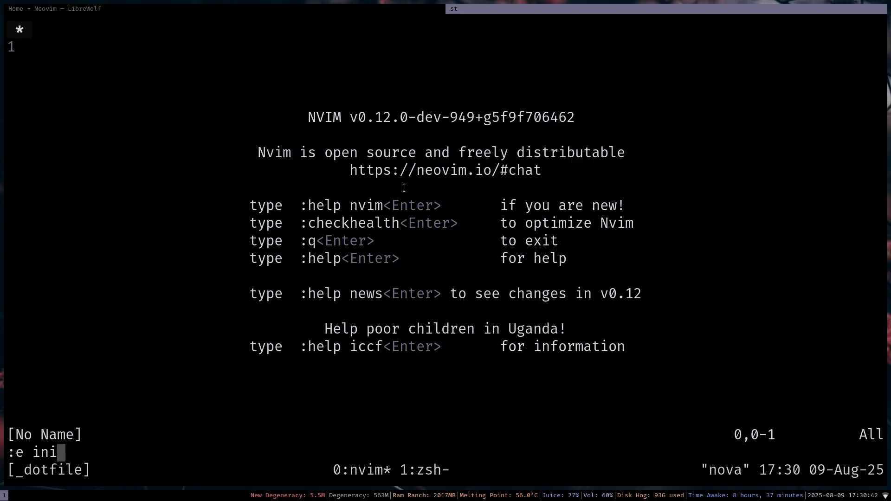
{"action": "key", "text": "Enter"}
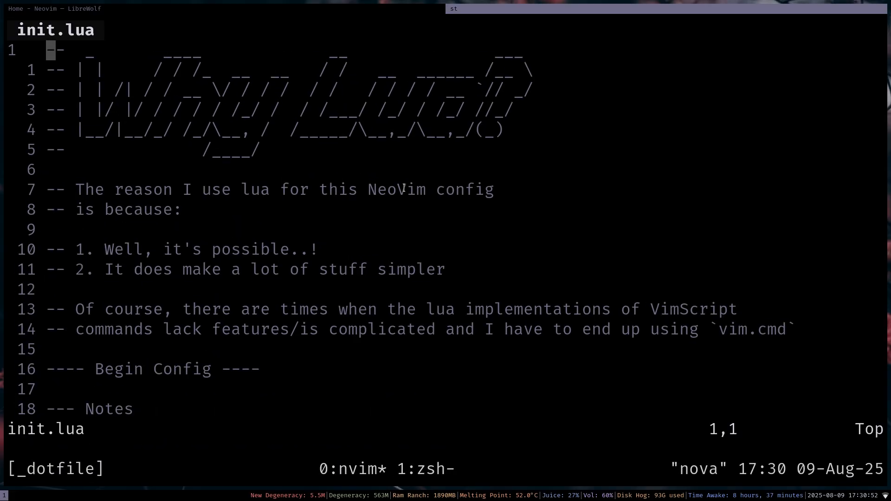
{"action": "scroll", "scroll_direction": "down", "scroll_amount": 3}
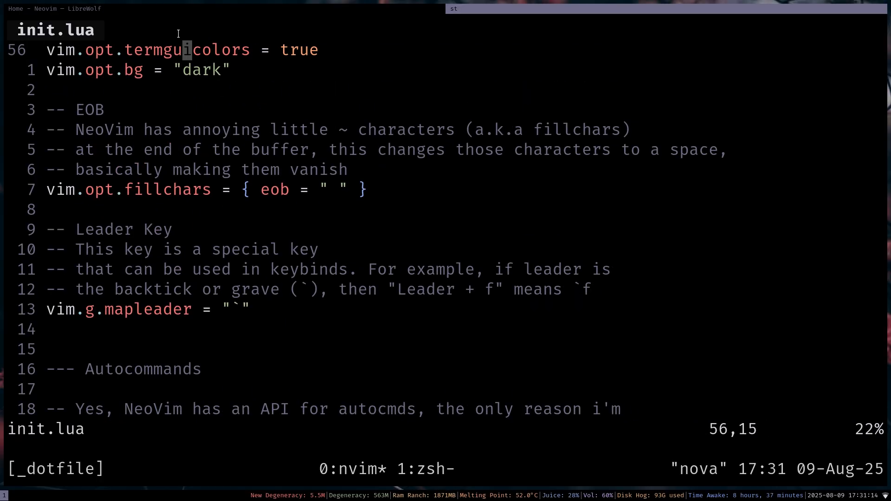
- Add a throwaway 'lmao' line below the Winborder comment to show diagnostics, then discard it and save
{"action": "scroll", "scroll_direction": "down", "scroll_amount": 3}
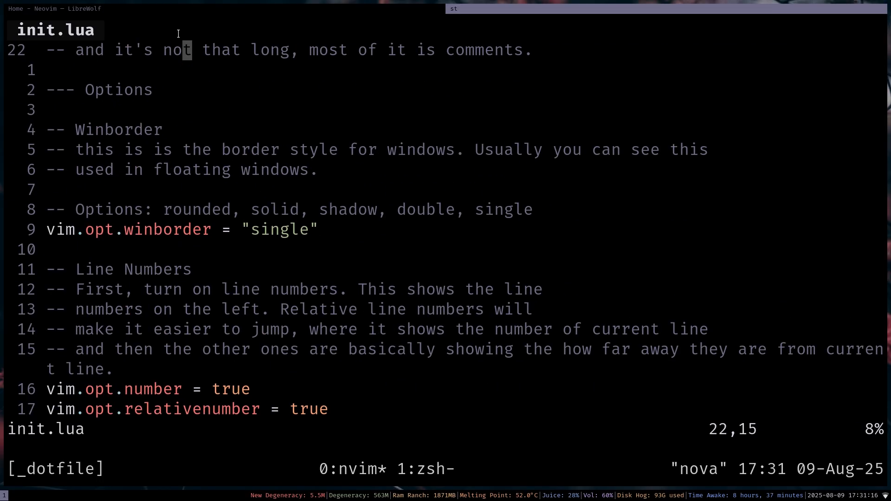
{"action": "scroll", "scroll_direction": "down", "scroll_amount": 3}
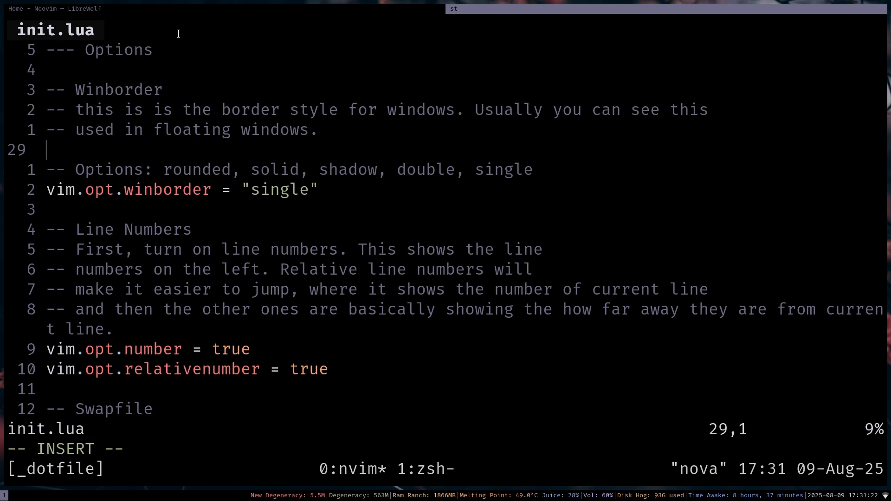
{"action": "key", "text": "Return"}
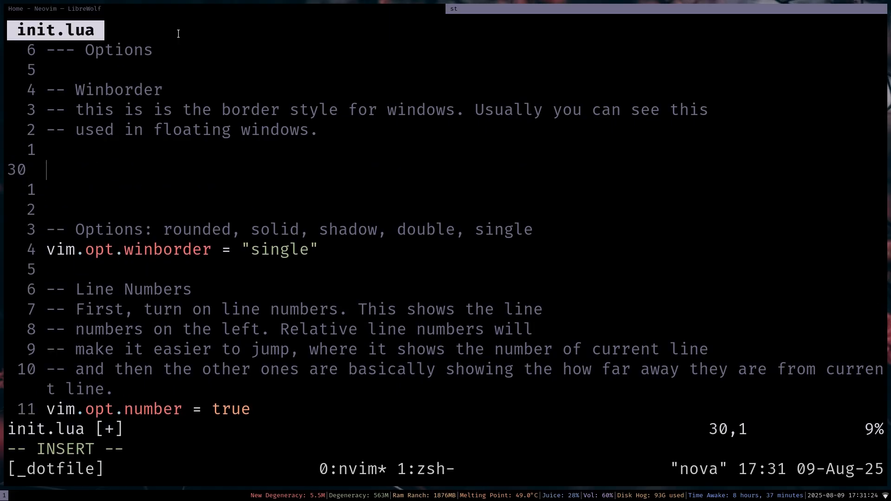
{"action": "type", "text": "lmao"}
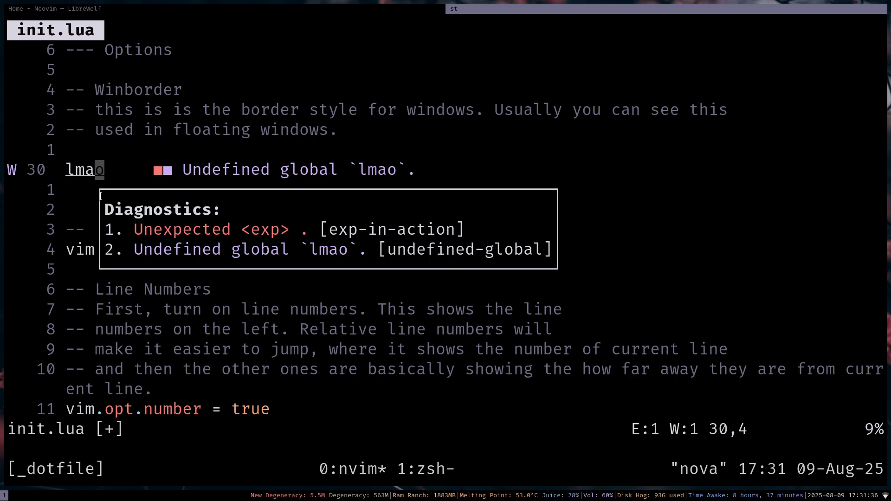
{"action": "key", "text": "V"}
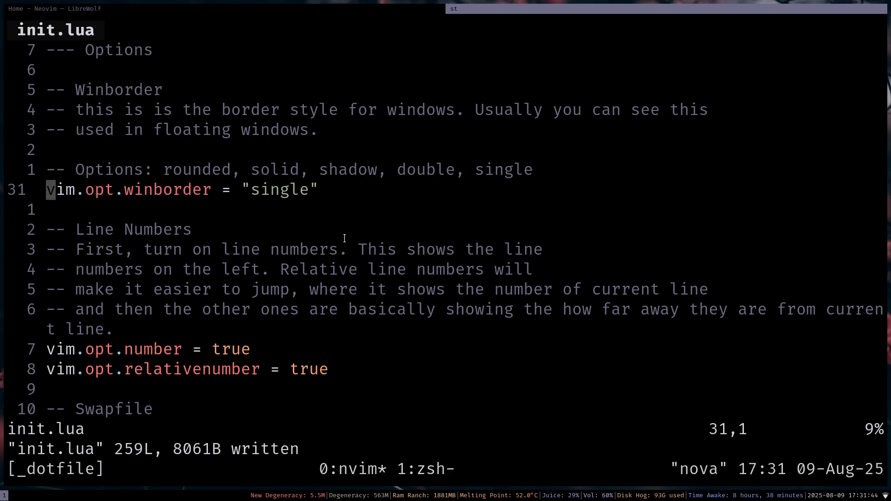
{"action": "mouse_move", "coordinate": [305, 231]}
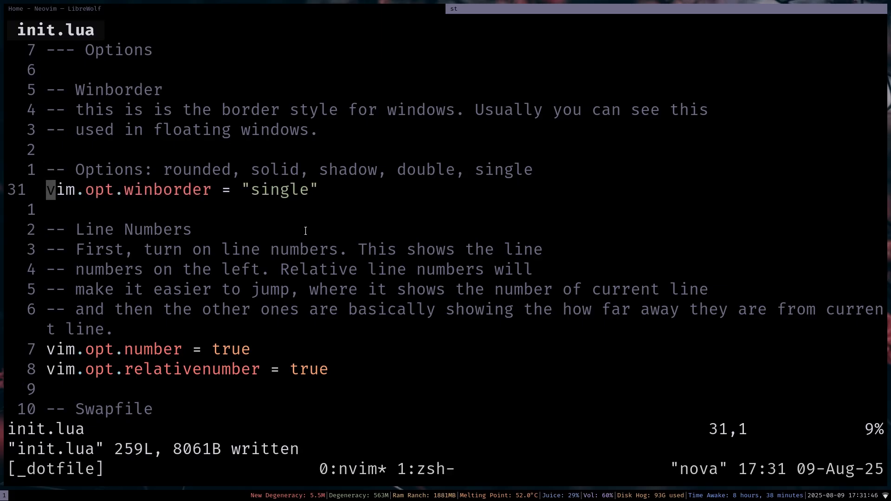
{"action": "scroll", "scroll_direction": "down", "scroll_amount": 3}
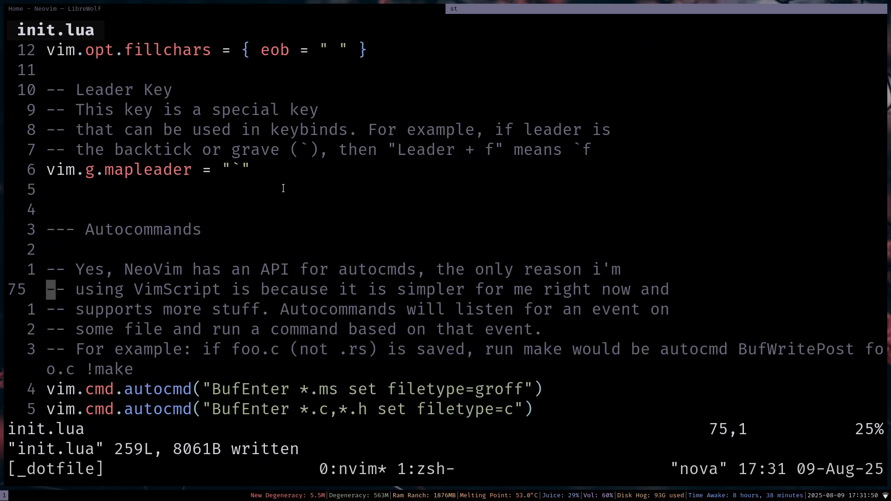
{"action": "scroll", "scroll_direction": "down", "scroll_amount": 3}
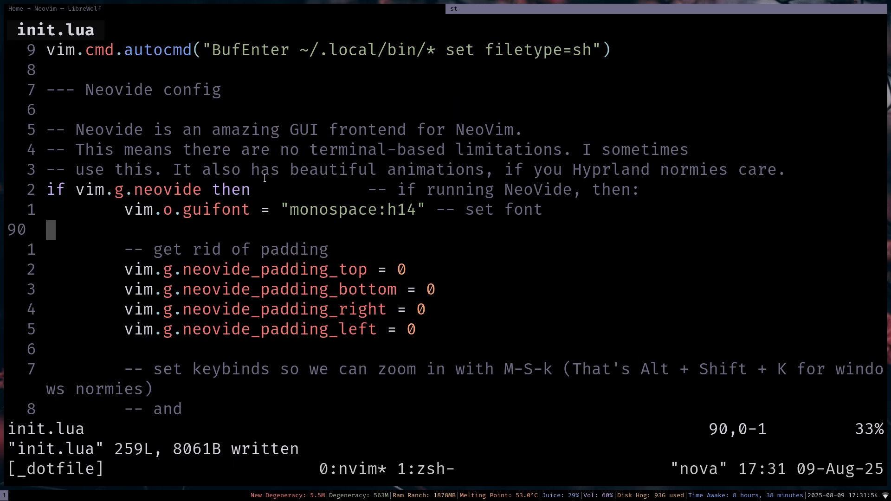
{"action": "scroll", "scroll_direction": "down", "scroll_amount": 3}
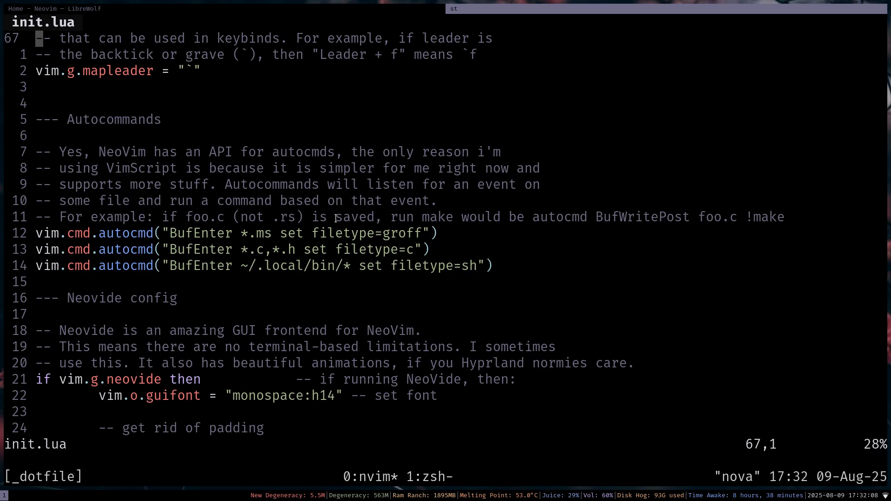
- Move down to the --- Autocommands heading, quitting the #!/bin/sh scratch file without saving
{"action": "key", "text": "j"}
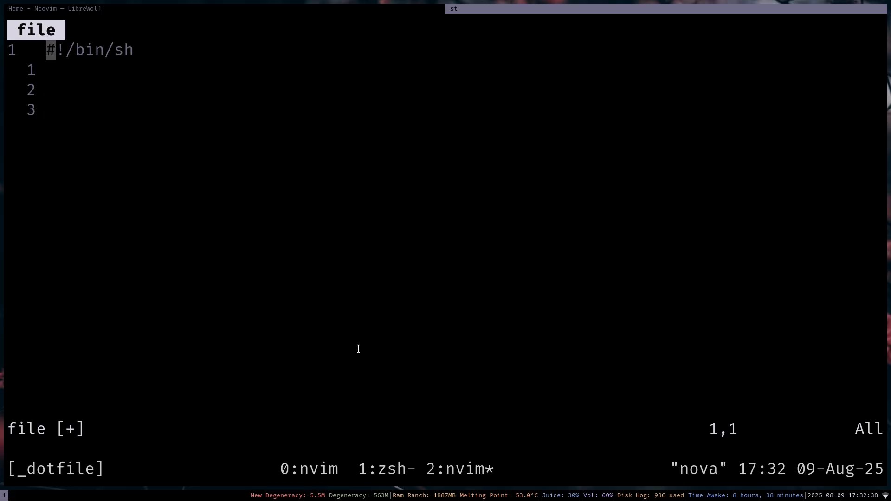
{"action": "type", "text": ":q!"}
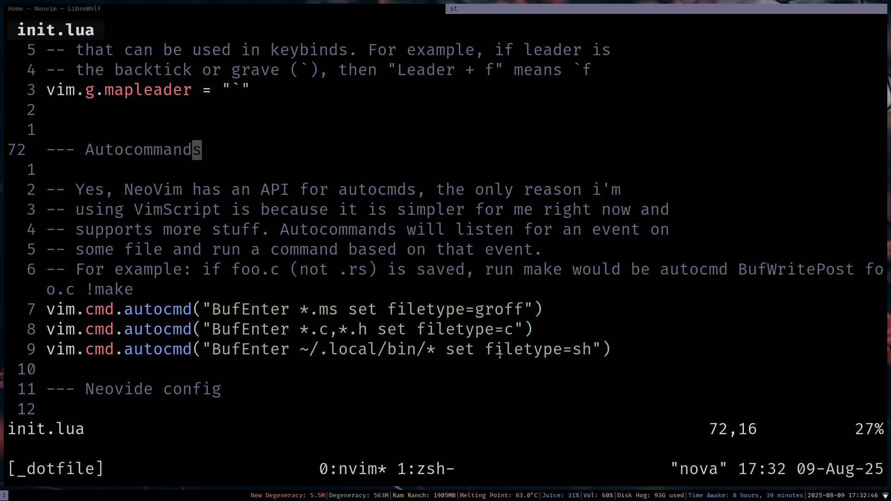
{"action": "key", "text": "V"}
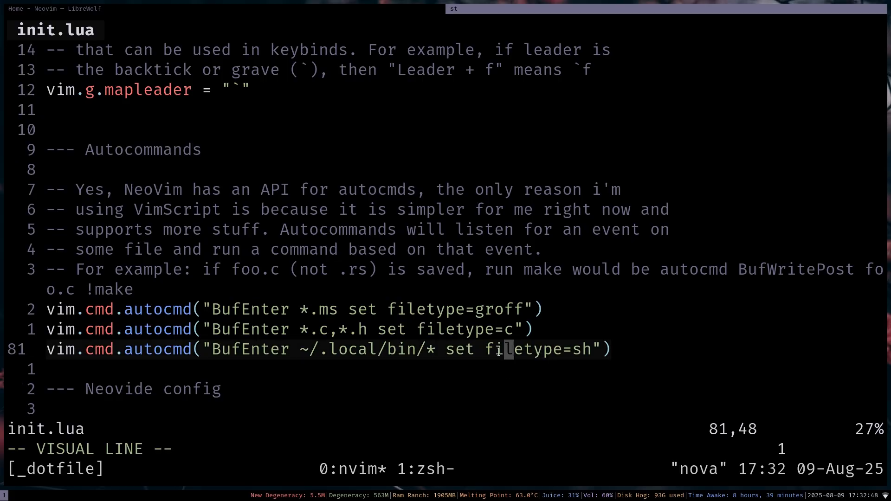
{"action": "key", "text": "Escape"}
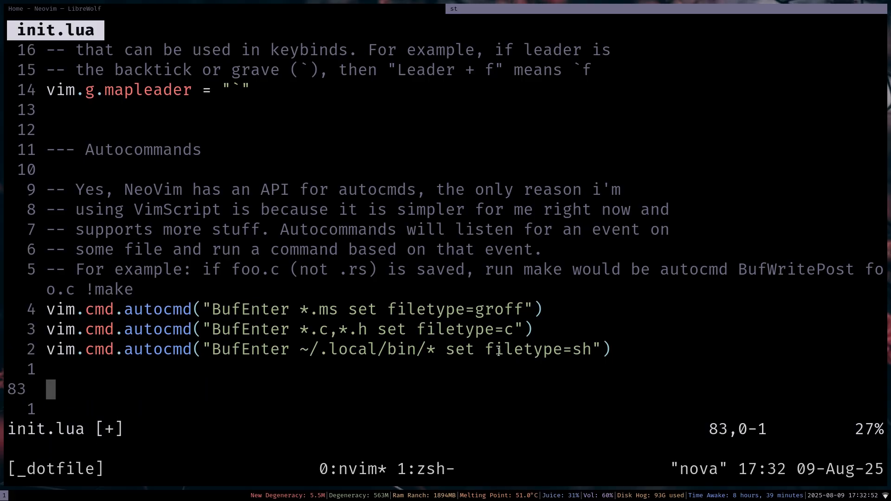
{"action": "type", "text": "vim.api.nv"}
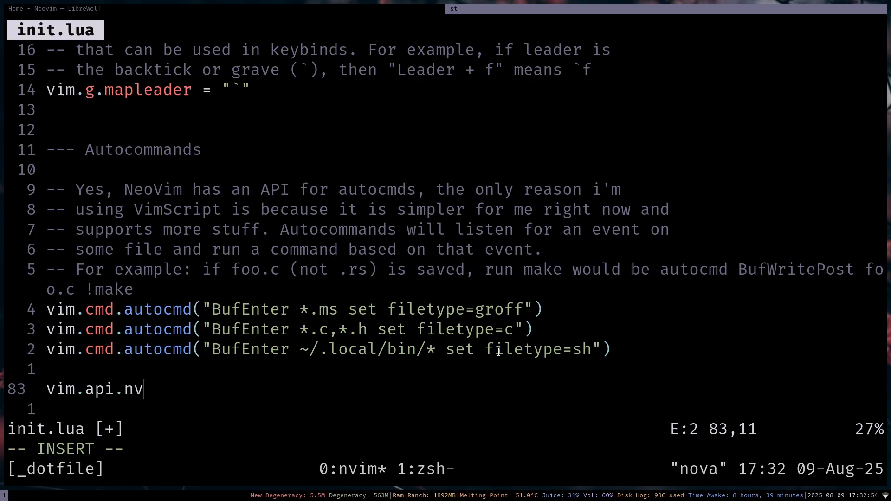
{"action": "type", "text": "im_create_autoc"}
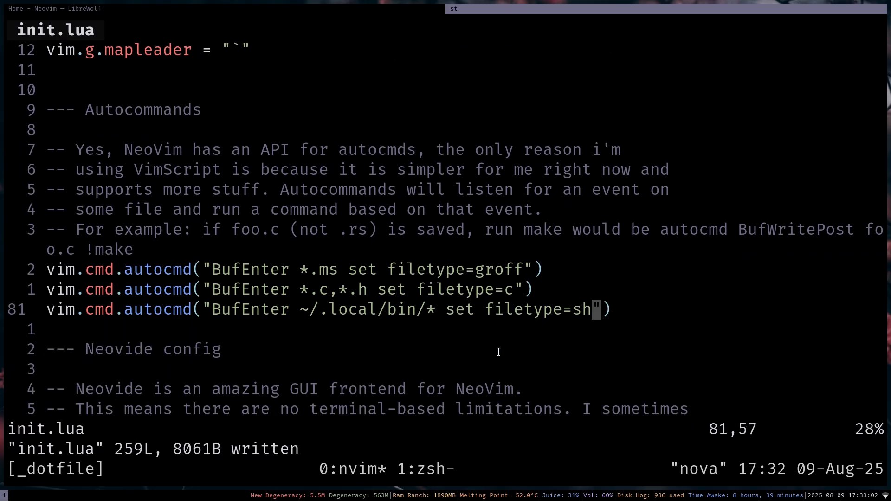
{"action": "key", "text": "v"}
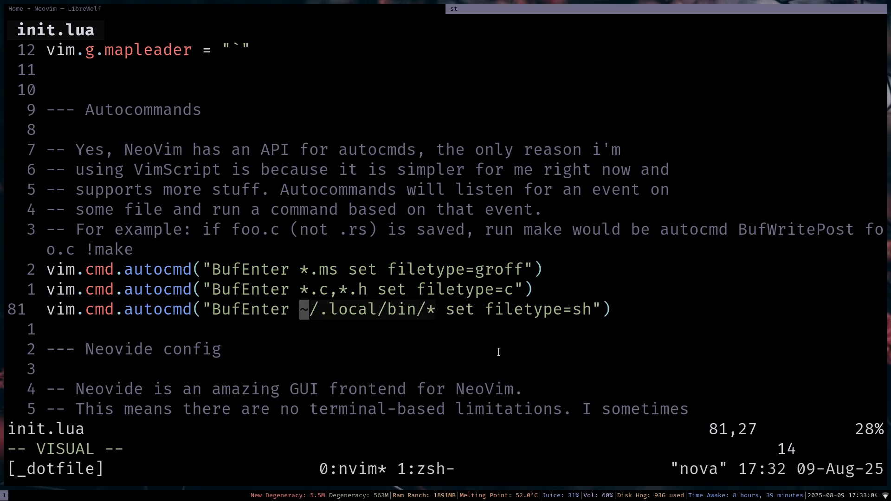
{"action": "key", "text": "Escape"}
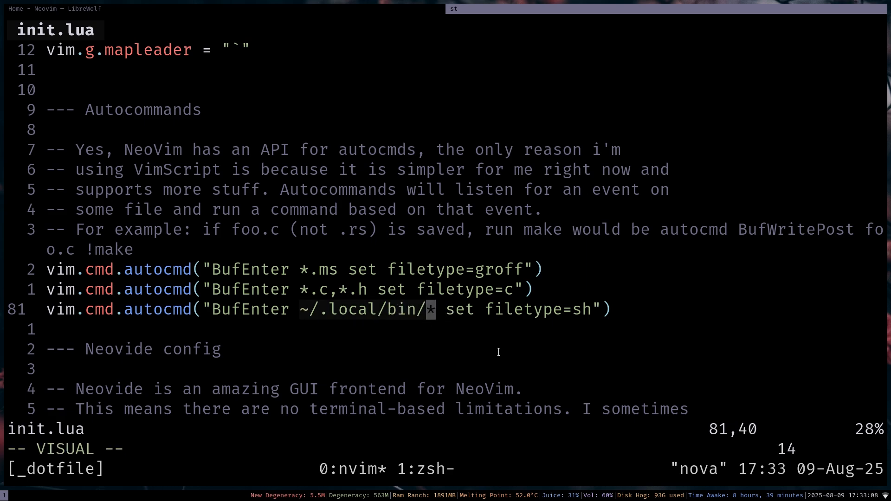
{"action": "key", "text": "Escape"}
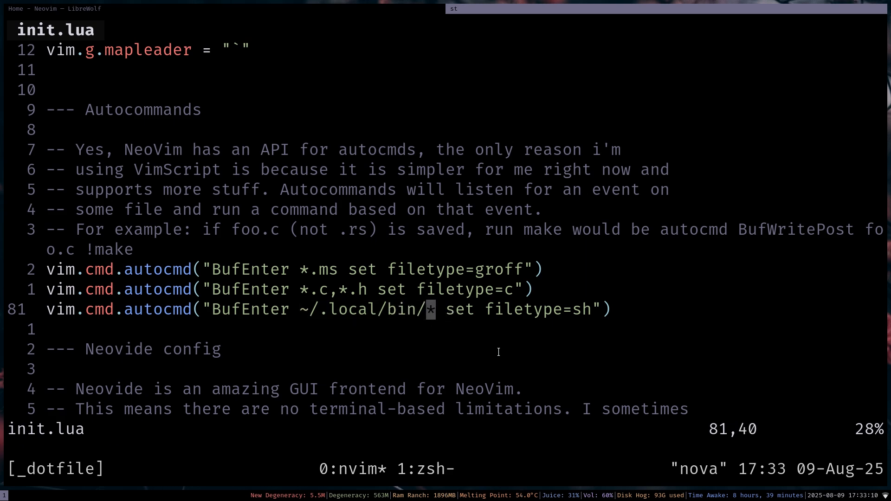
- Reach the --- Plugins section, read :h vim.pack briefly, and land on the mini.nvim src line
{"action": "scroll", "scroll_direction": "down", "scroll_amount": 3}
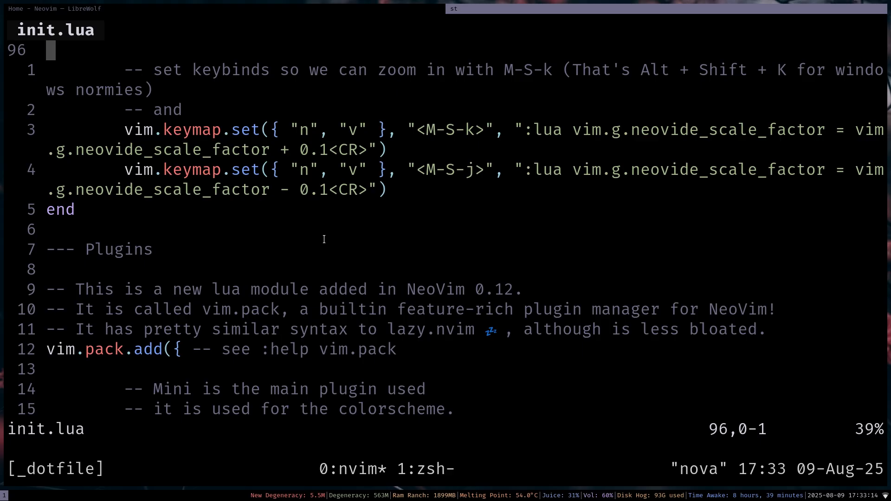
{"action": "scroll", "scroll_direction": "down", "scroll_amount": 3}
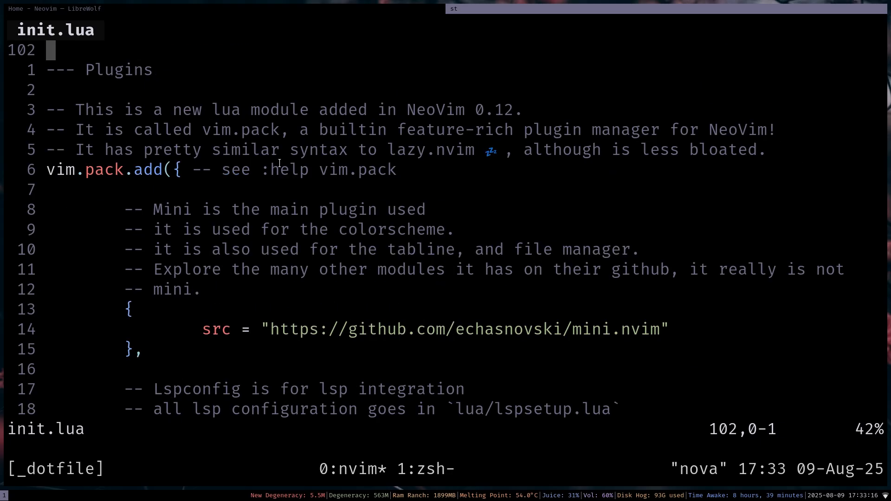
{"action": "scroll", "scroll_direction": "down", "scroll_amount": 3}
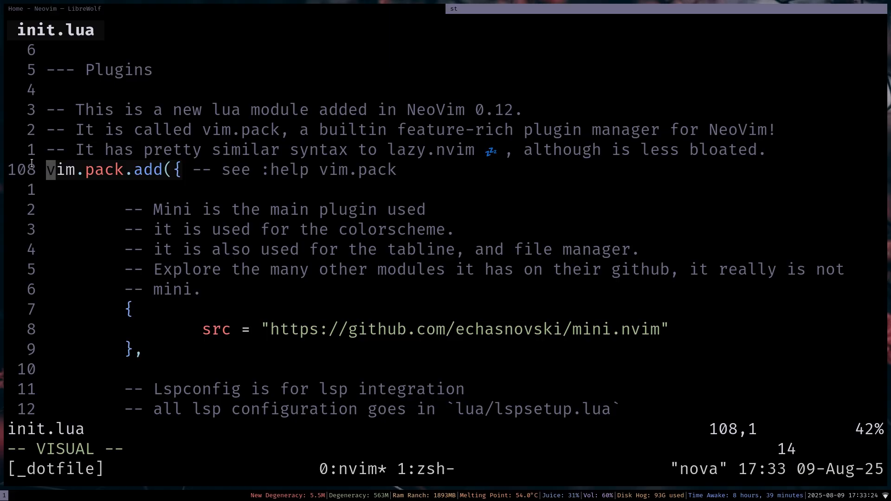
{"action": "key", "text": "Escape"}
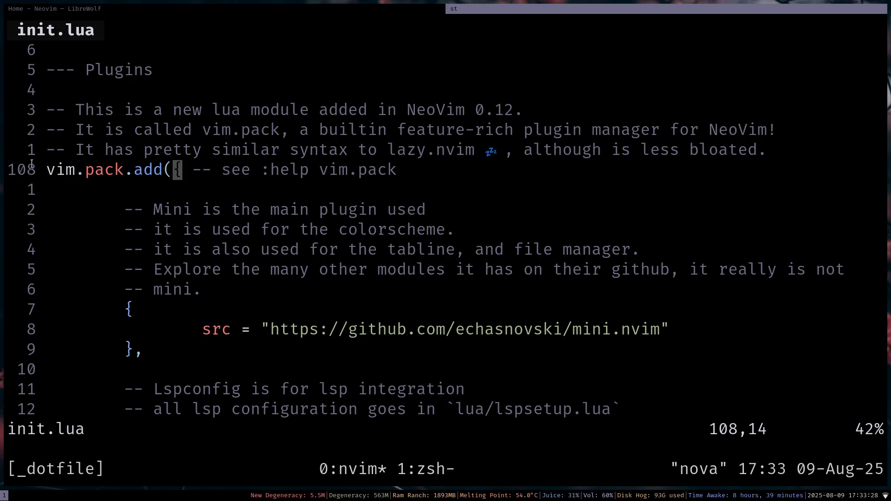
{"action": "type", "text": ":h vim.pack"}
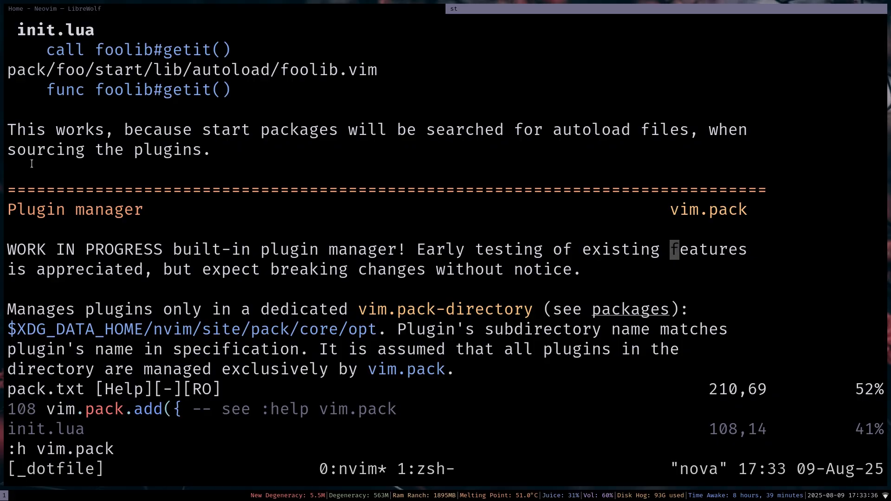
{"action": "scroll", "scroll_direction": "down", "scroll_amount": 3}
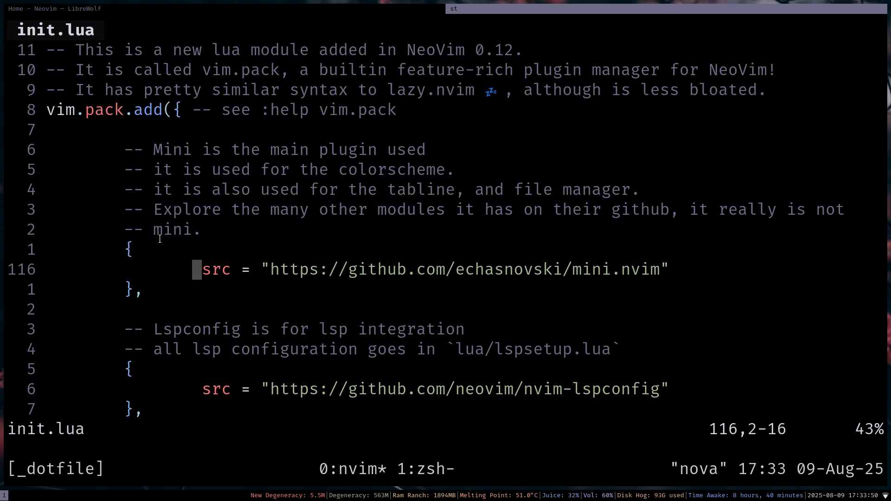
- Below the vim.pack.add block, type a throwaway #ffffff to show the colorizer before moving to Lsp and Treesitter
{"action": "key", "text": "w"}
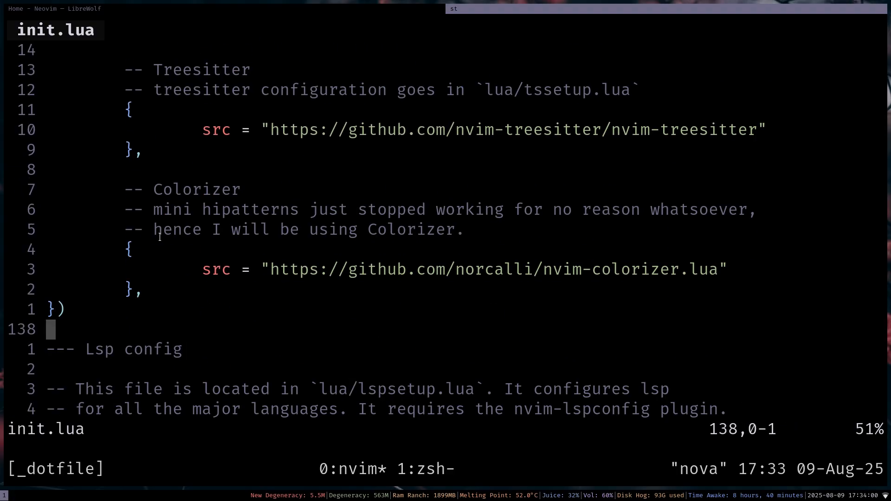
{"action": "type", "text": "#fffff"}
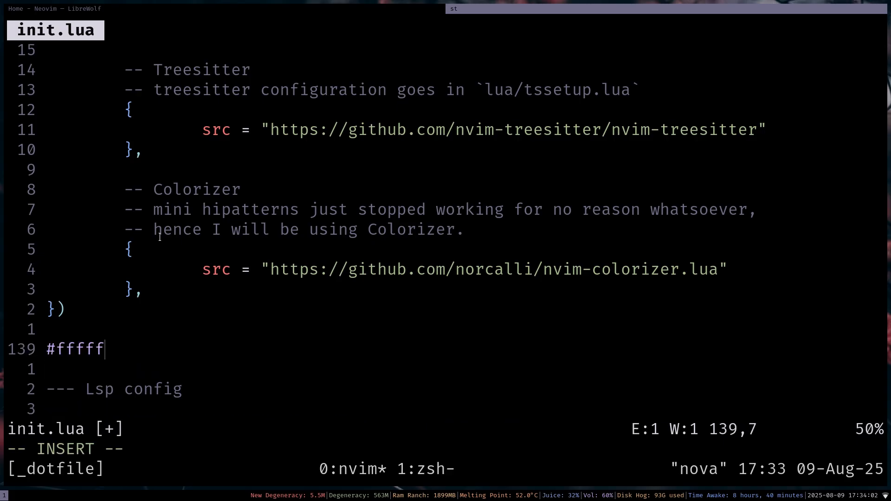
{"action": "type", "text": "f"}
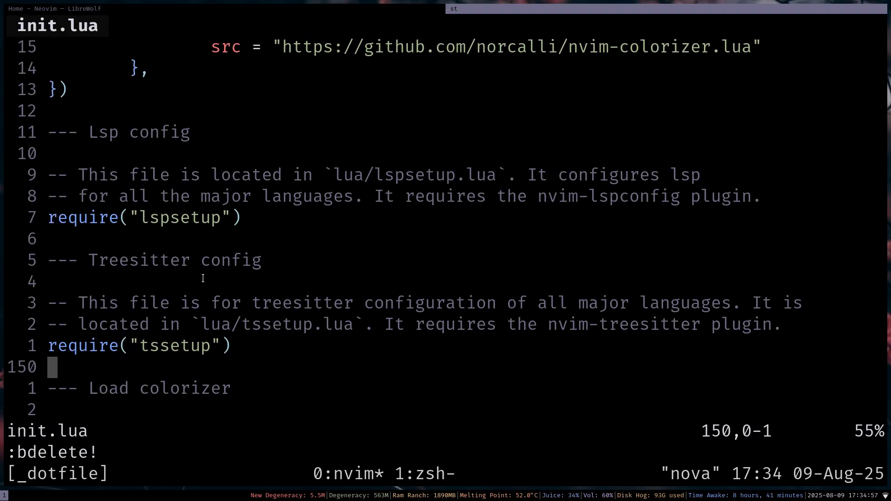
- Move to the Colorscheme section and open colors/miniblack.lua with its mini.base16 palette
{"action": "key", "text": "k"}
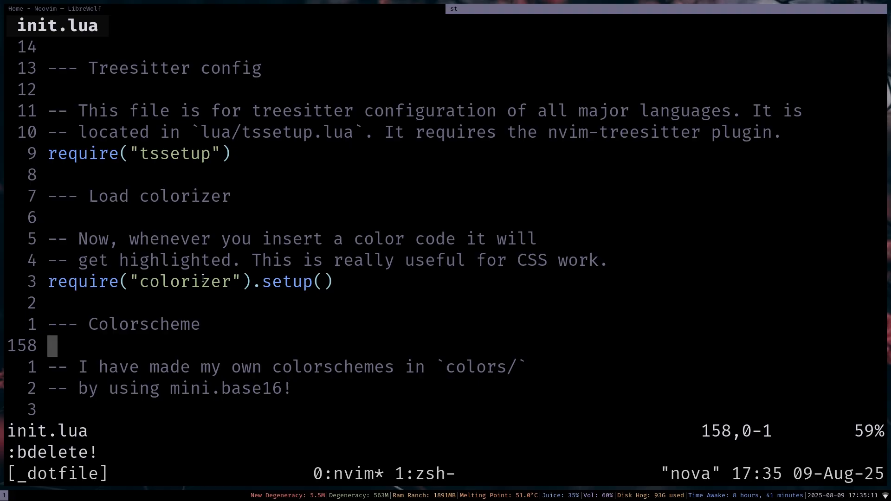
{"action": "scroll", "scroll_direction": "down", "scroll_amount": 3}
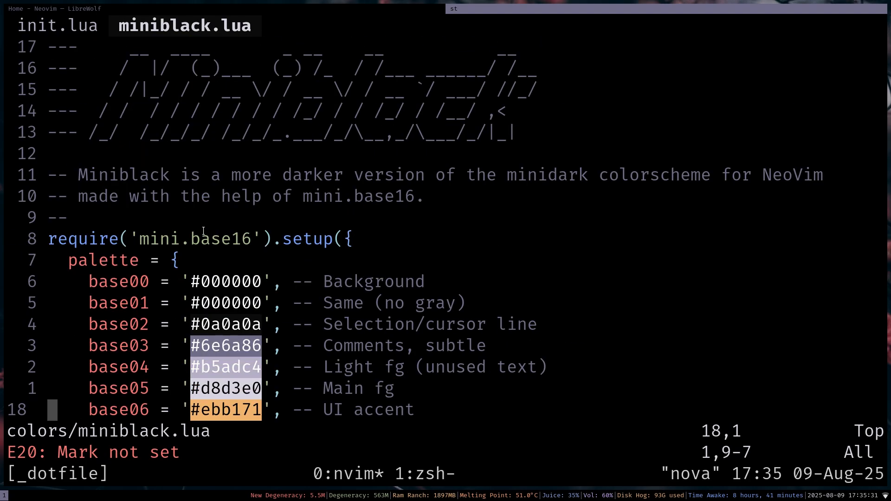
- Close miniblack.lua and show the colorscheme call and --- Mini modules declarations in init.lua
{"action": "scroll", "scroll_direction": "down", "scroll_amount": 3}
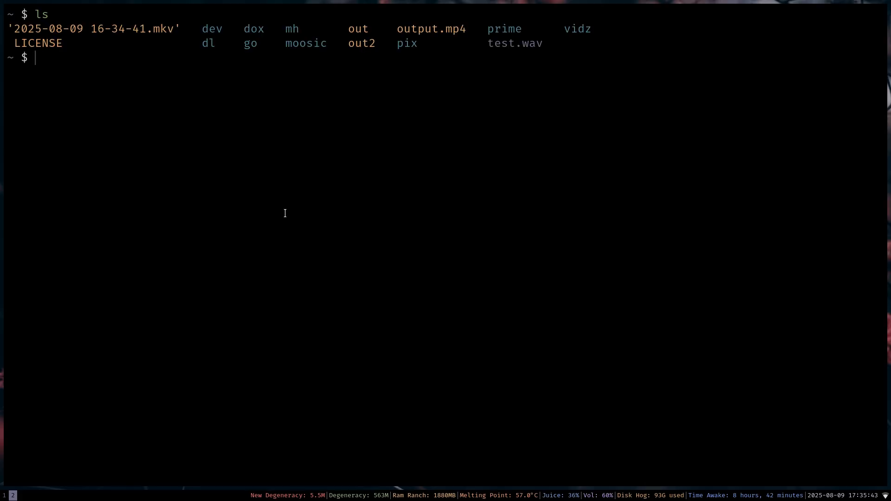
{"action": "type", "text": "colorsceme(\"miniblack"}
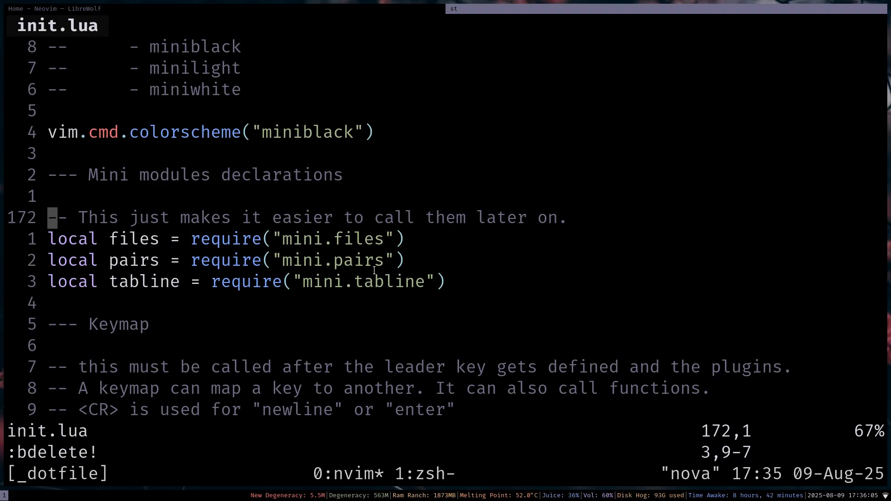
- Type {{{{}}}} and [[[[[ to demo mini.pairs, undo, then open a :term buffer and run ls
{"action": "key", "text": "V"}
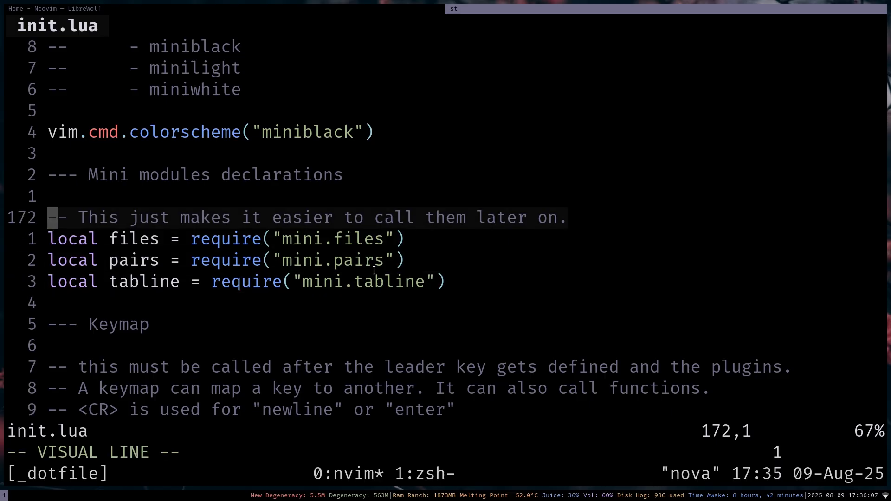
{"action": "key", "text": "j"}
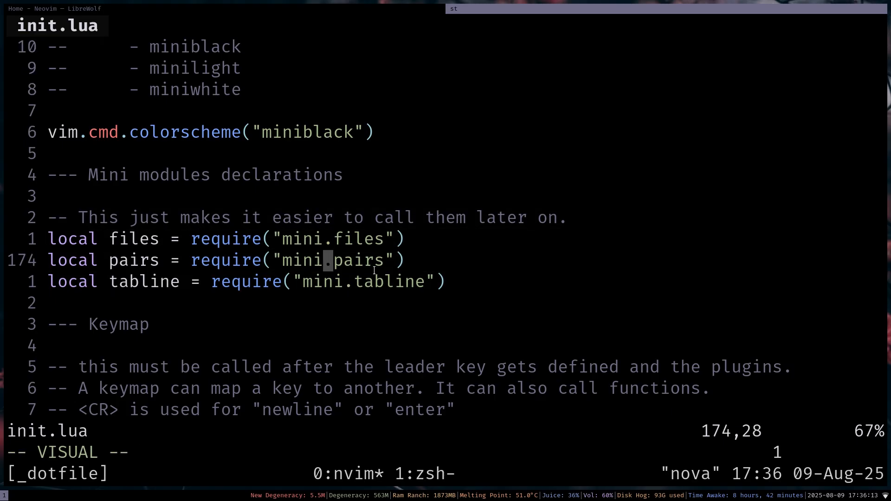
{"action": "type", "text": "{{{{}}}}"}
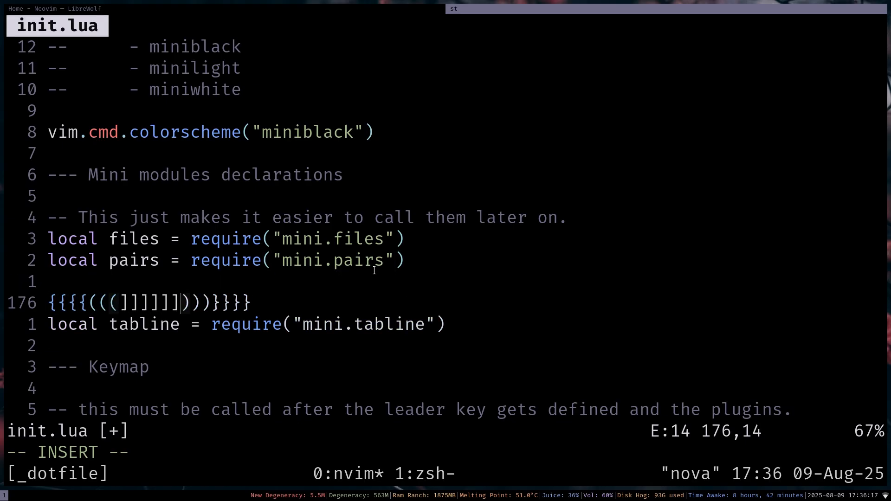
{"action": "type", "text": "[[[[[:AIS"}
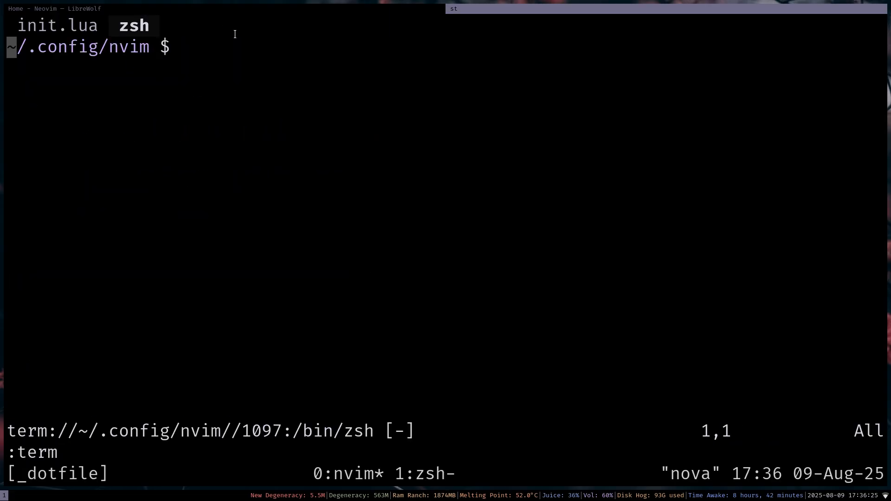
{"action": "type", "text": "ls"}
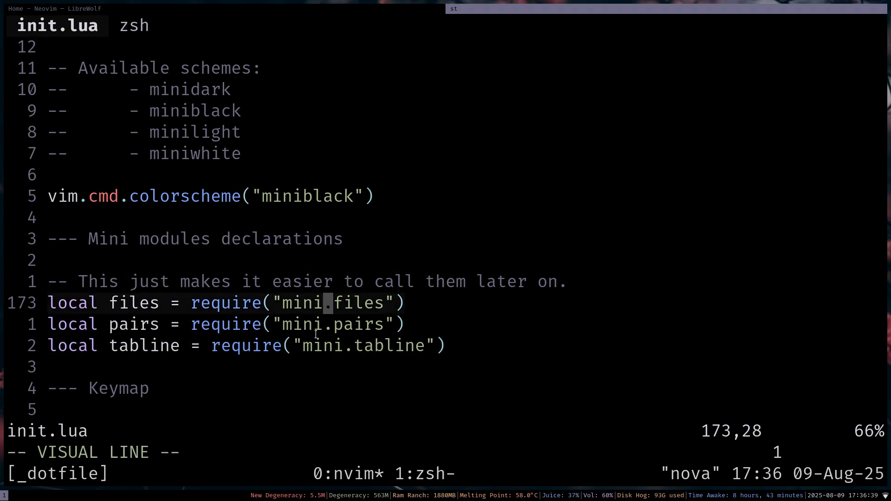
- Leave the visual selection and scroll down through the keymaps to the buffer navigation mappings
{"action": "key", "text": "Escape"}
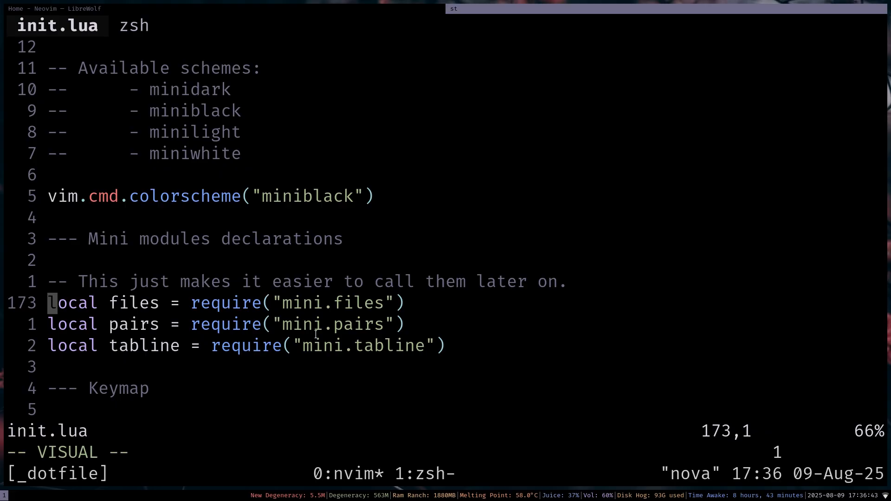
{"action": "key", "text": "Escape"}
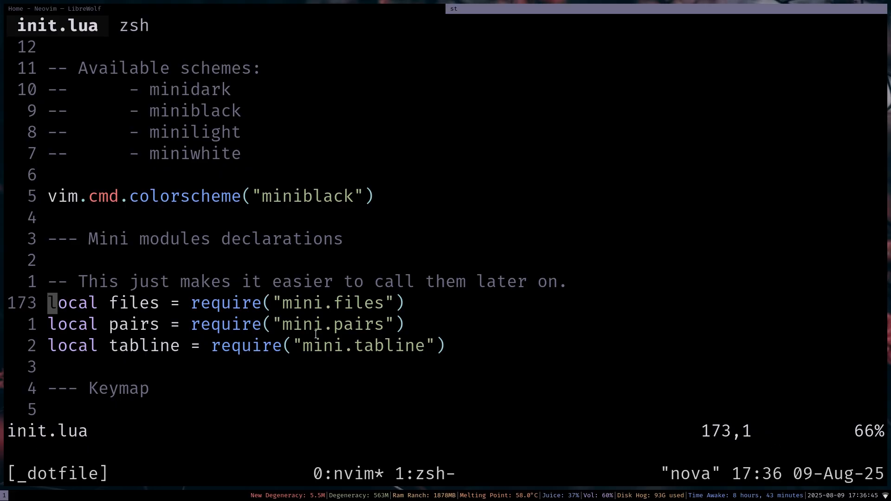
{"action": "key", "text": "V"}
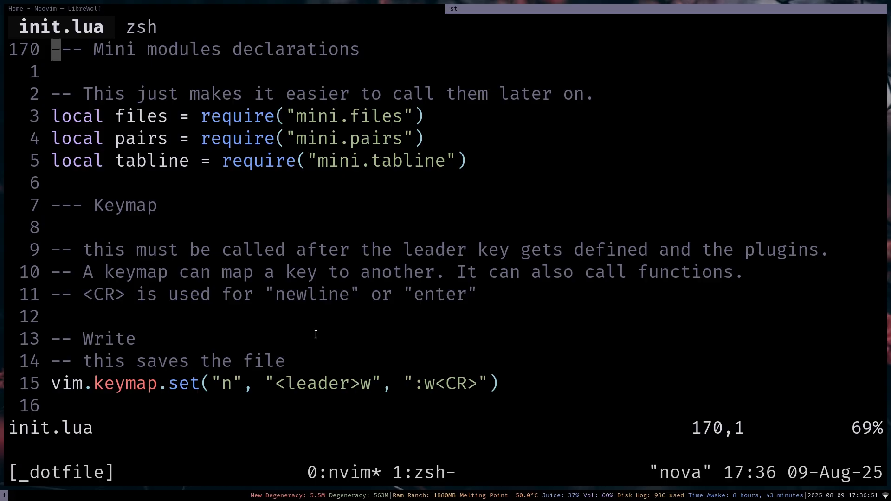
{"action": "scroll", "scroll_direction": "down", "scroll_amount": 3}
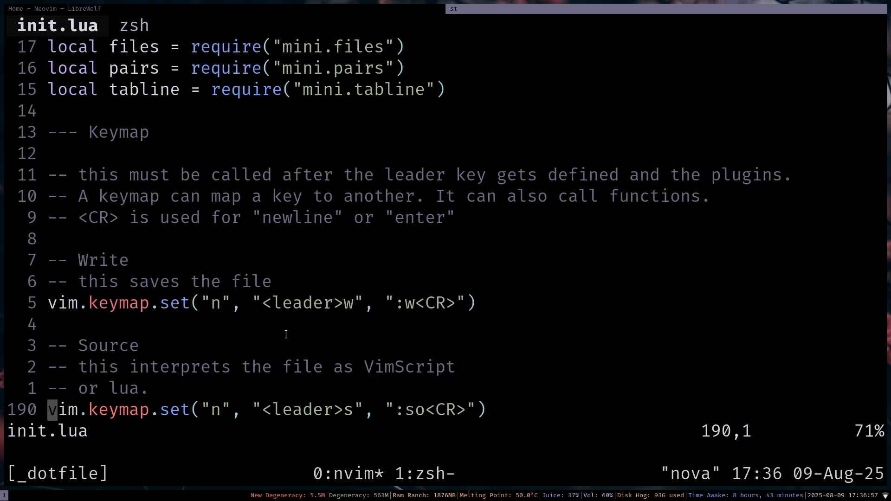
{"action": "scroll", "scroll_direction": "down", "scroll_amount": 3}
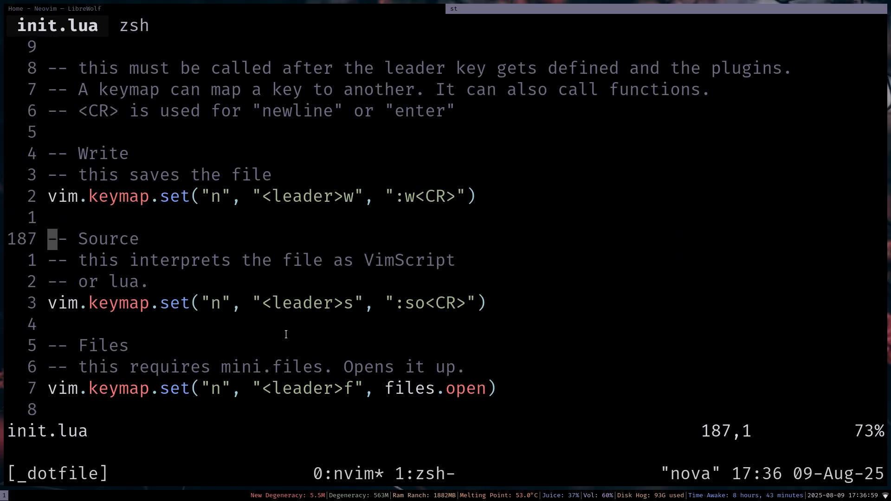
{"action": "scroll", "scroll_direction": "down", "scroll_amount": 3}
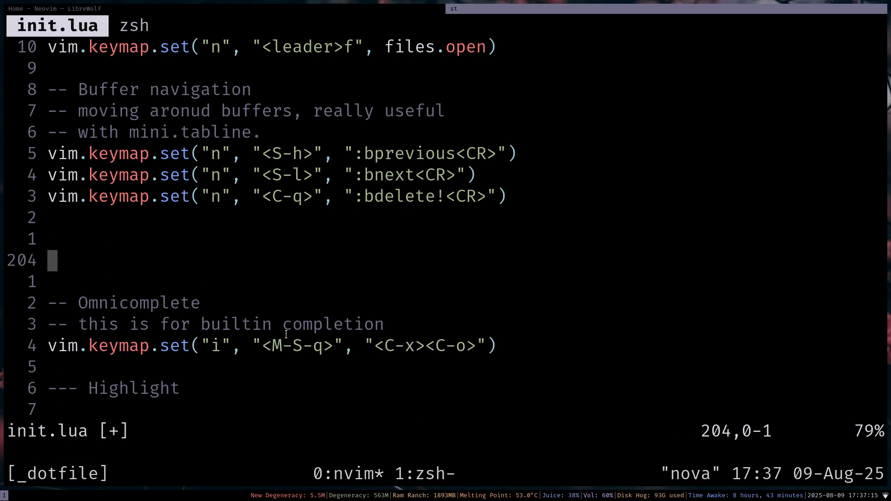
- On the blank line below the buffer keymaps, start a scratch vim.opt. line and try completing 'number'
{"action": "key", "text": "k"}
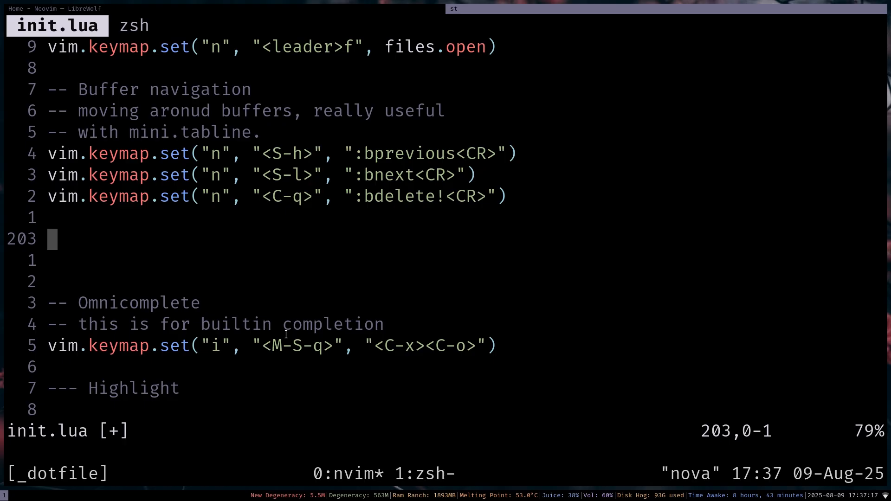
{"action": "type", "text": "vim.opt."}
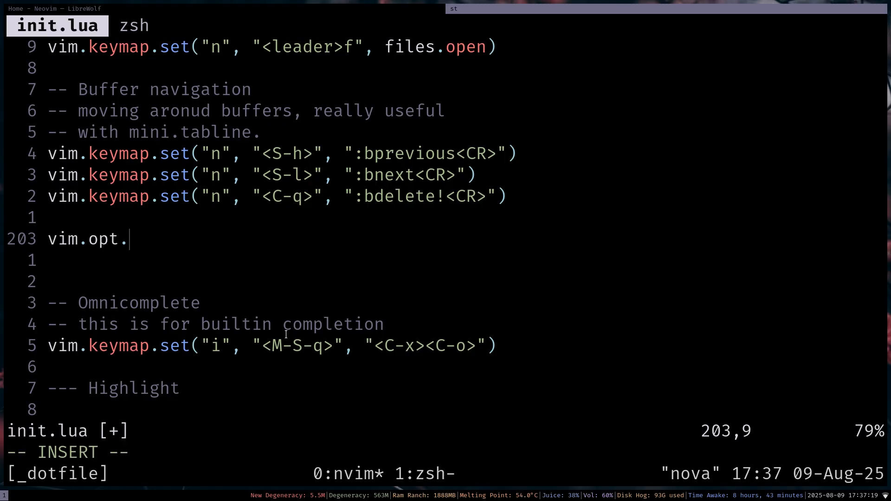
{"action": "type", "text": "n"}
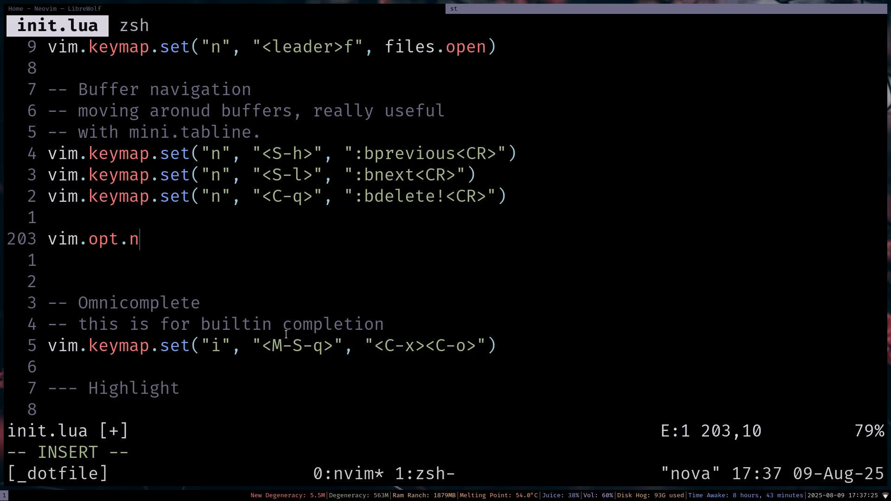
{"action": "type", "text": "umber"}
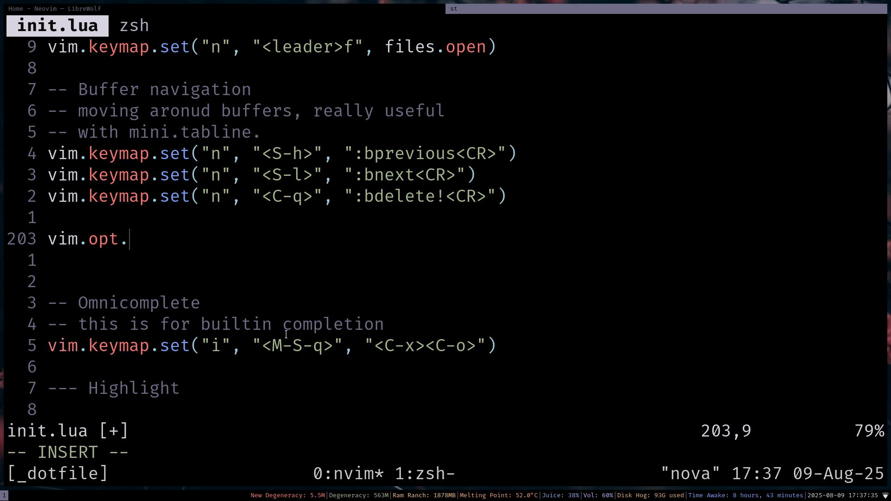
- Pick fillchars from the option-name suggestions, finish it as vim.opt.fillchars = { }, then discard the test line
{"action": "type", "text": "bg"}
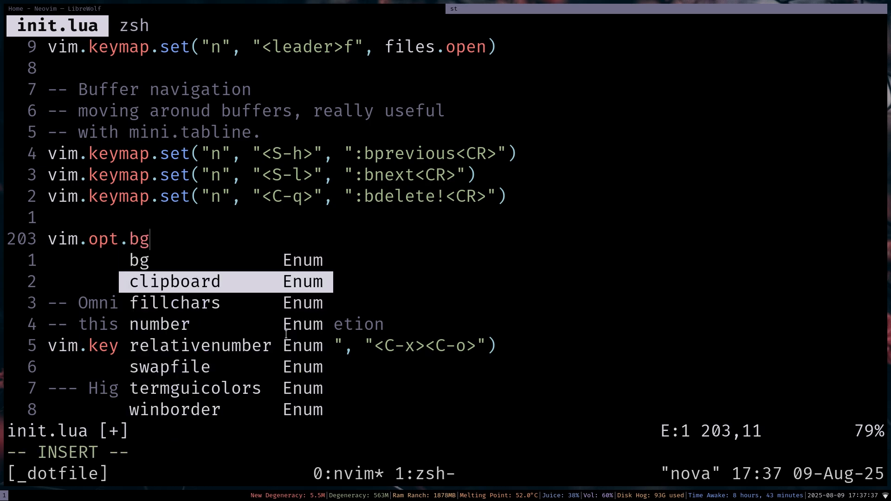
{"action": "key", "text": "Down"}
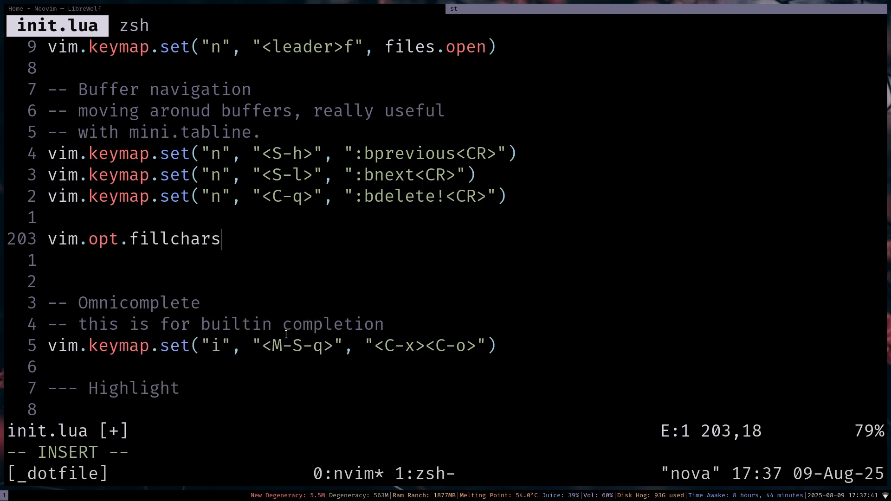
{"action": "type", "text": "= { }"}
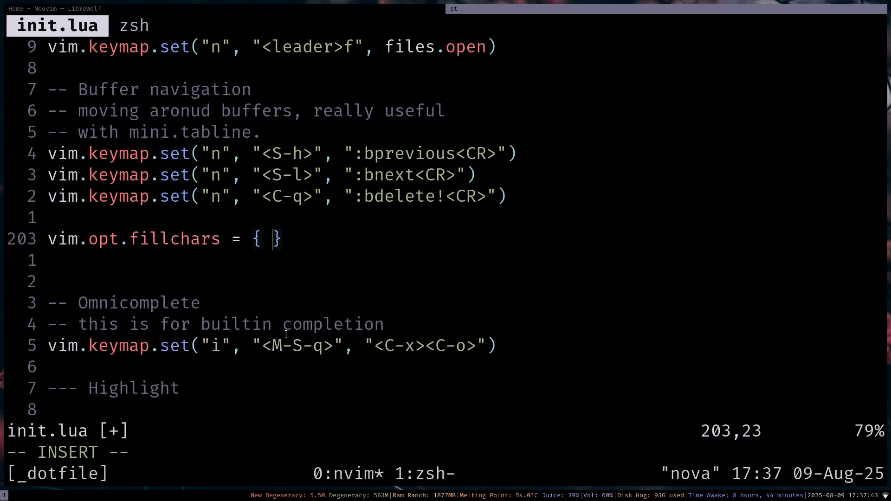
{"action": "type", "text": "eo"}
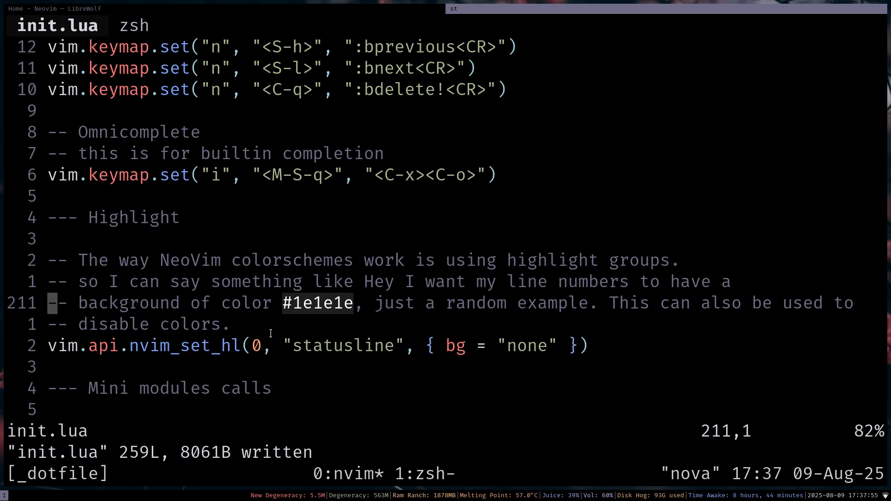
{"action": "scroll", "scroll_direction": "down", "scroll_amount": 3}
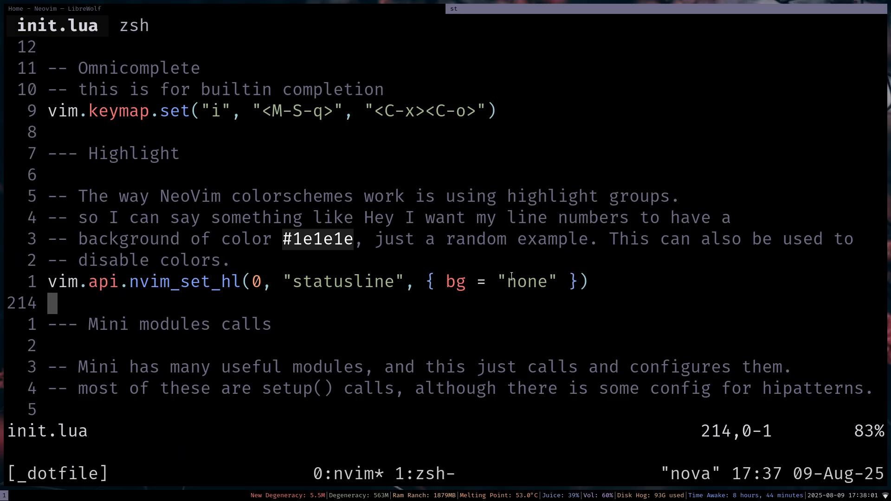
{"action": "scroll", "scroll_direction": "down", "scroll_amount": 3}
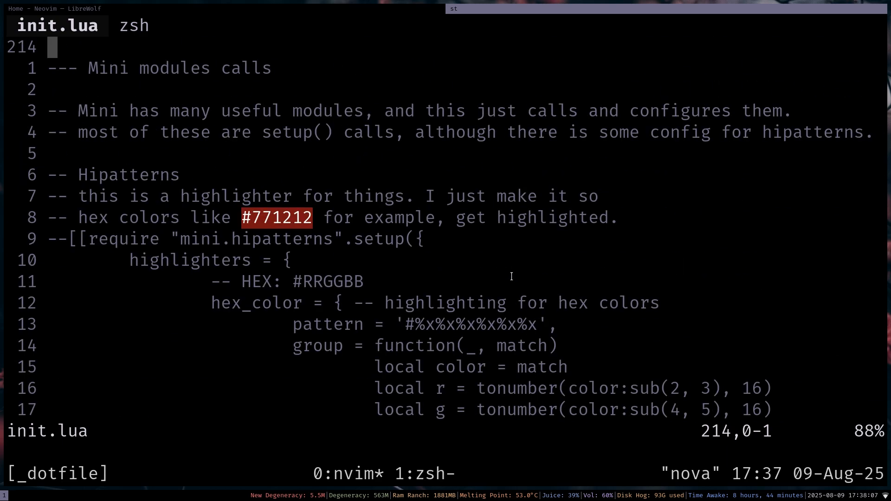
{"action": "scroll", "scroll_direction": "down", "scroll_amount": 3}
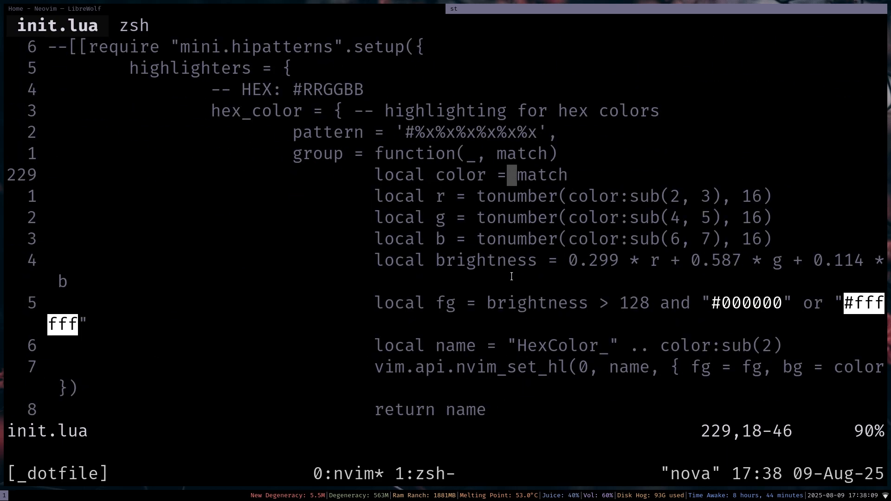